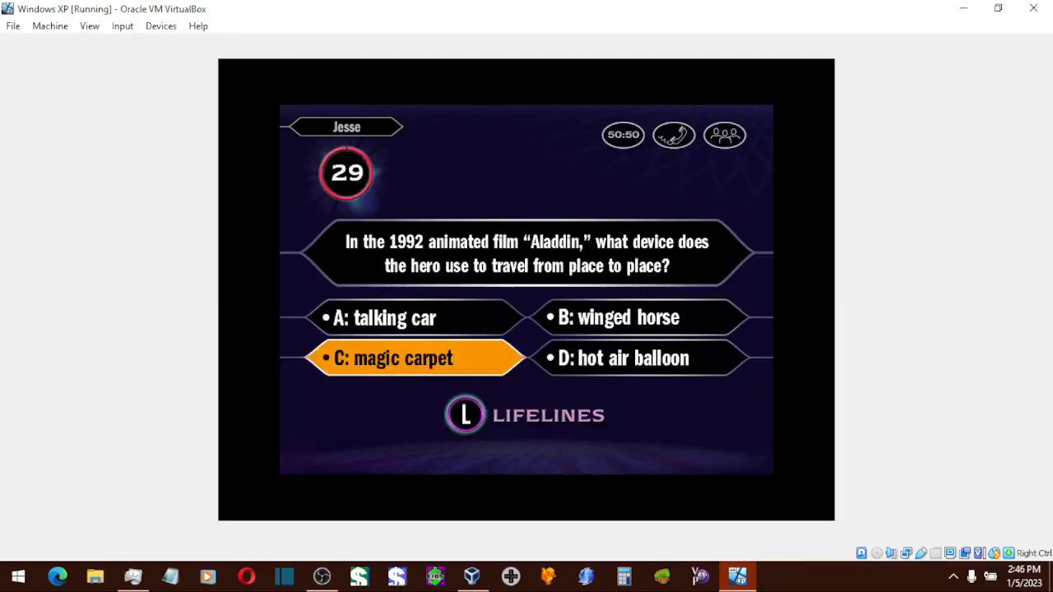
# - Answer magic carpet for Aladdin, kidney for the paired organ and print lock for the keyboard question
pyautogui.click(415, 359)
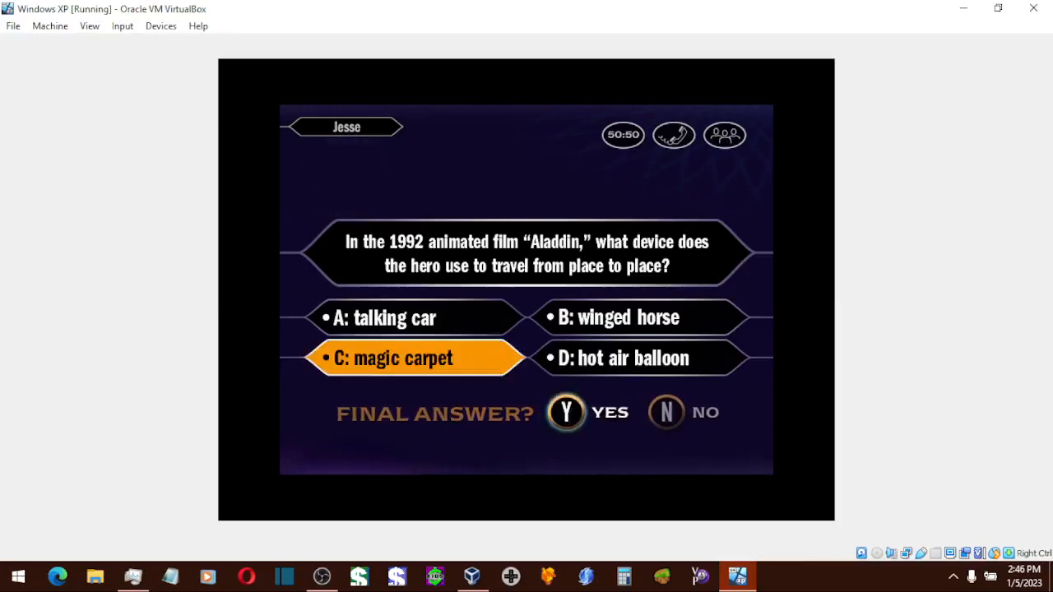
pyautogui.click(566, 411)
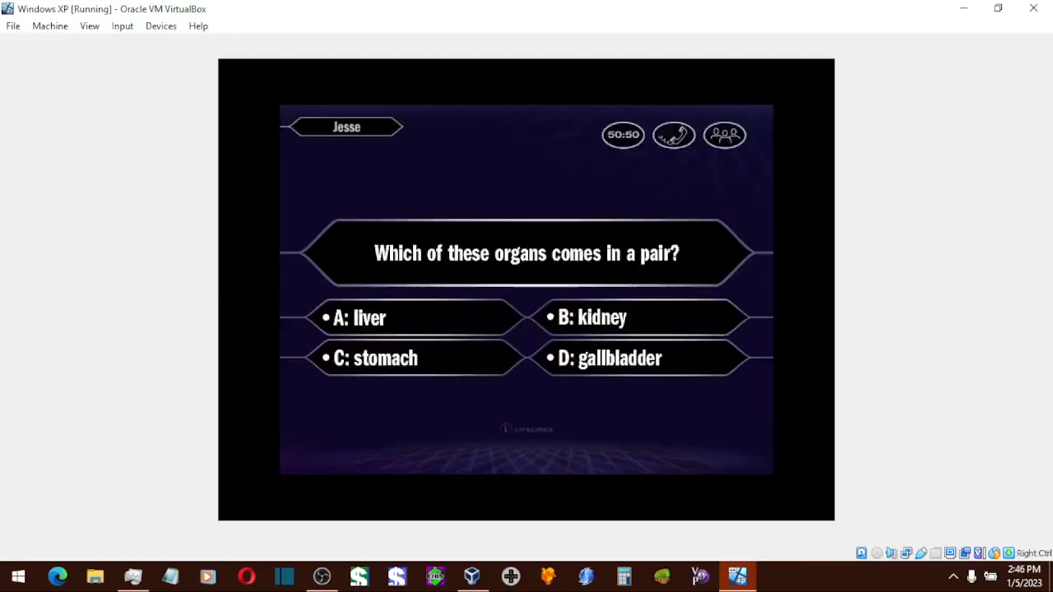
pyautogui.click(638, 318)
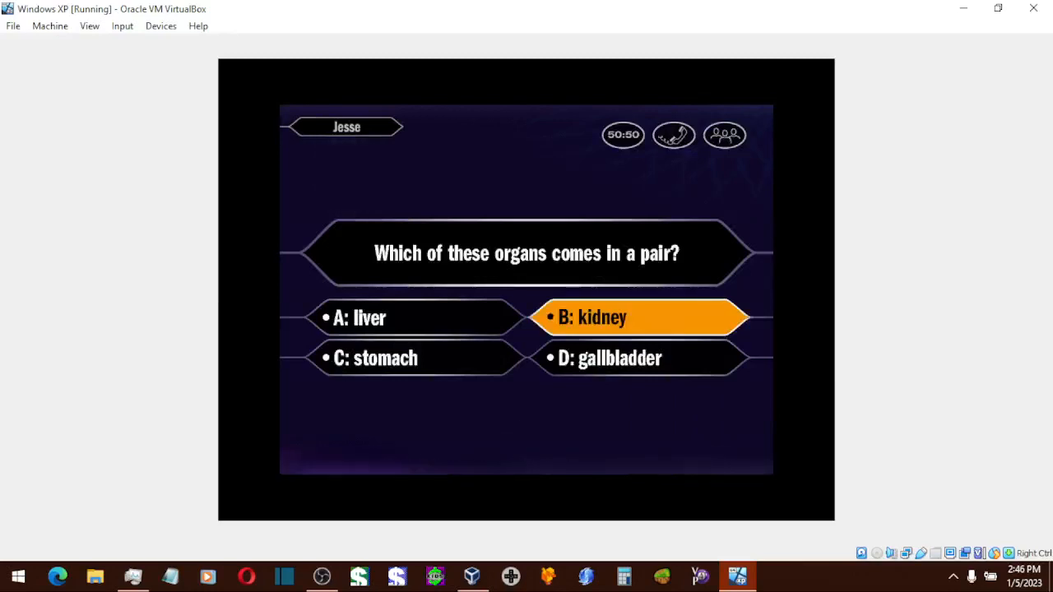
pyautogui.click(638, 318)
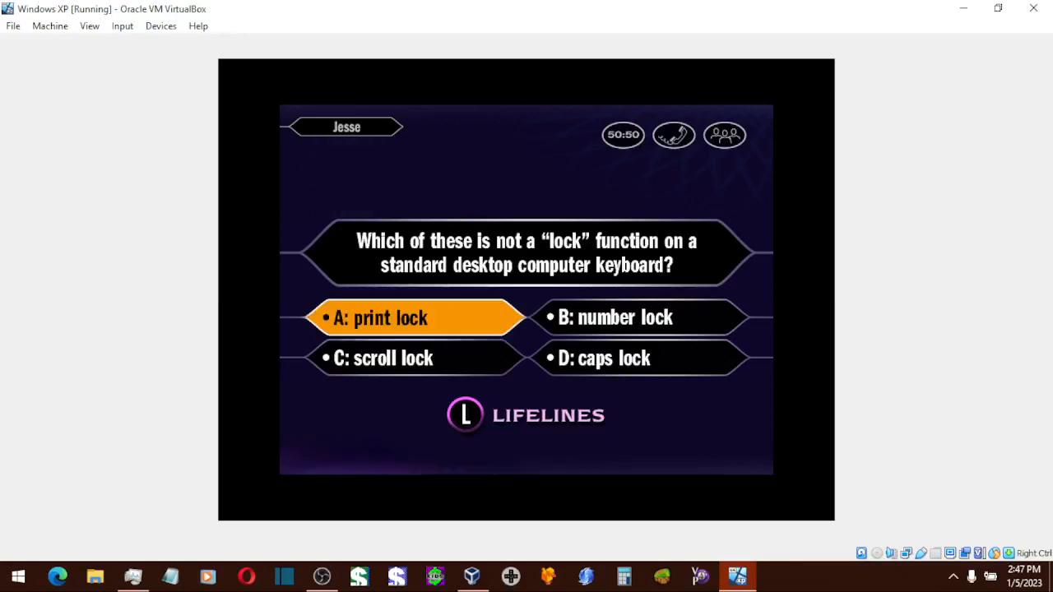
pyautogui.click(414, 318)
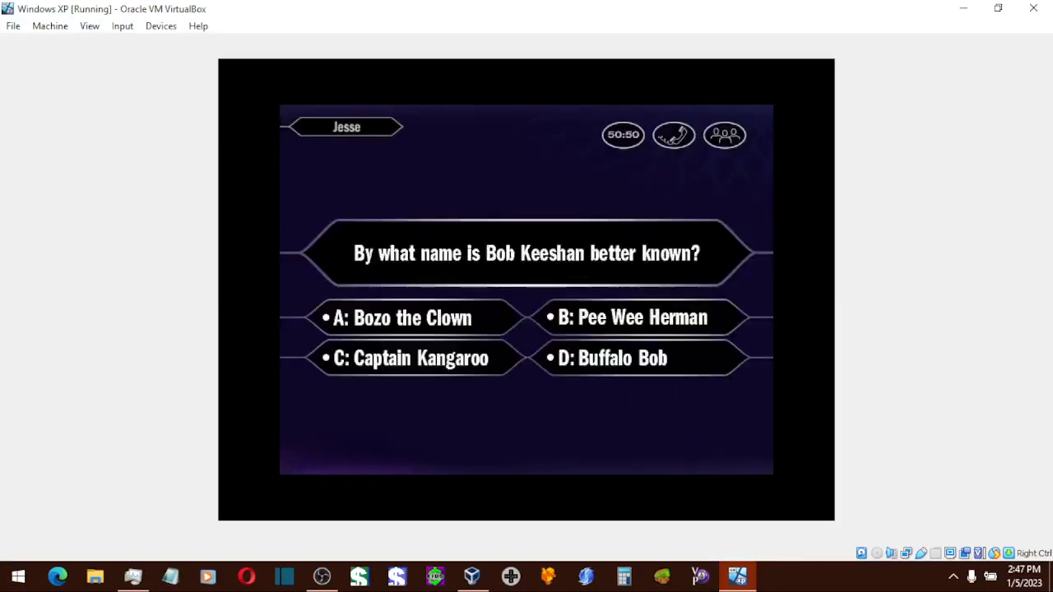
# - Lock in C: Captain Kangaroo as the final answer for the Bob Keeshan question
pyautogui.click(410, 358)
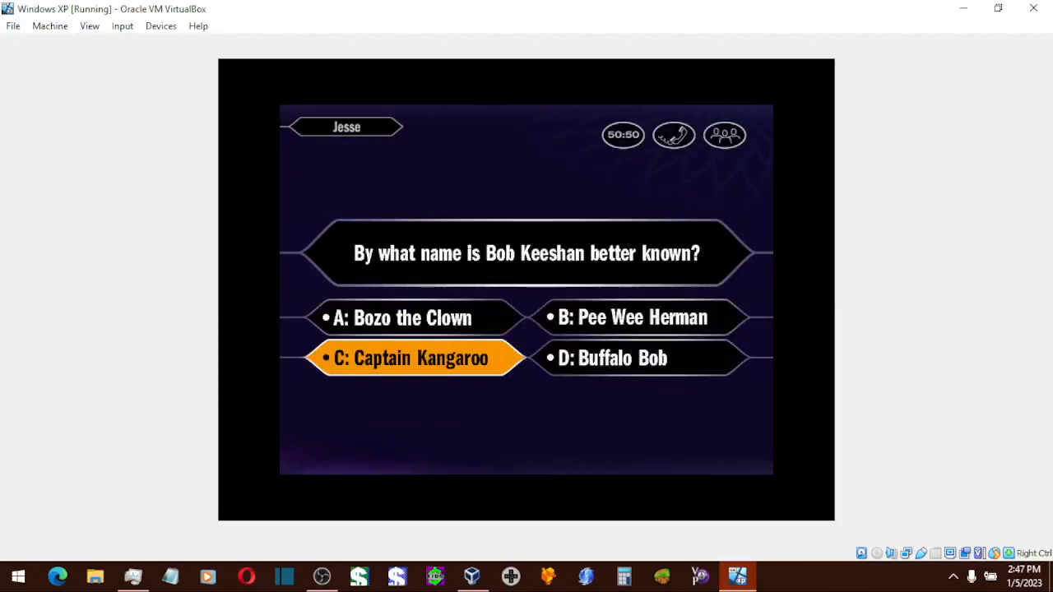
pyautogui.click(411, 357)
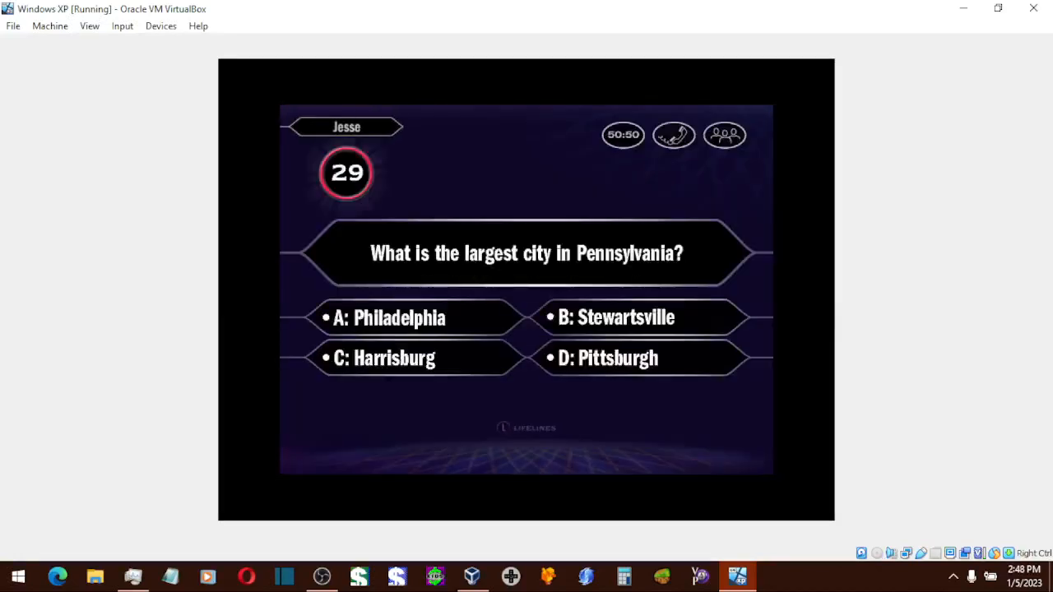
# - Lock in A: Philadelphia for Pennsylvania's largest city and B: German for Karl Marx
pyautogui.click(411, 318)
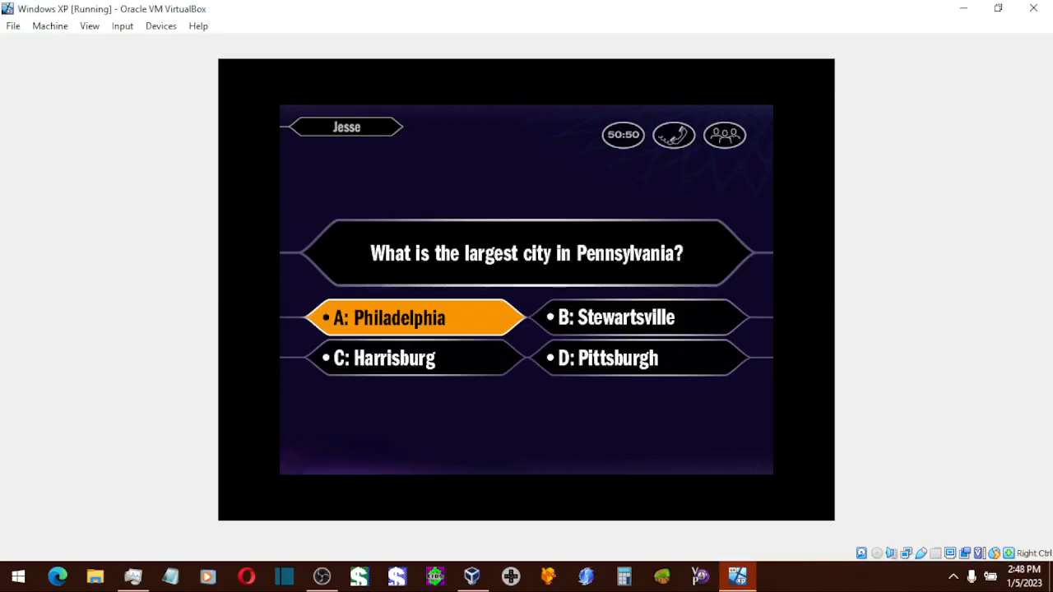
pyautogui.click(415, 317)
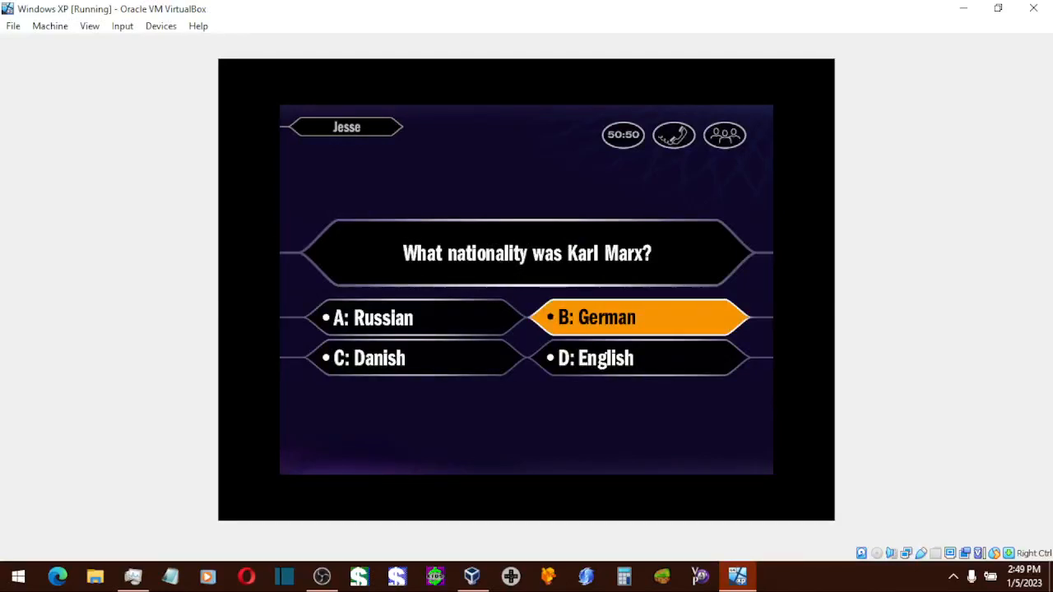
pyautogui.click(638, 318)
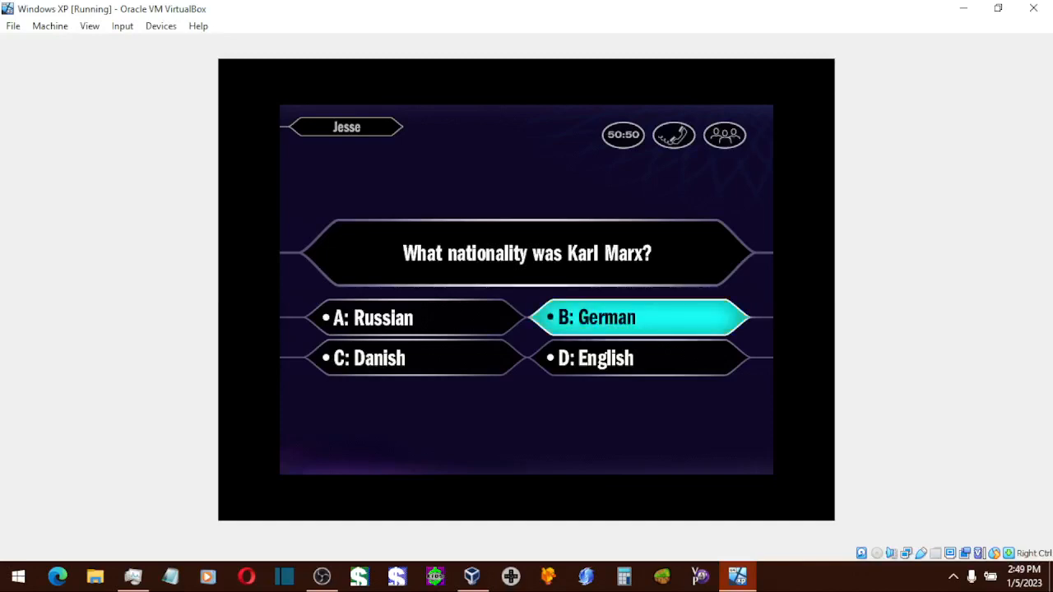
pyautogui.click(641, 318)
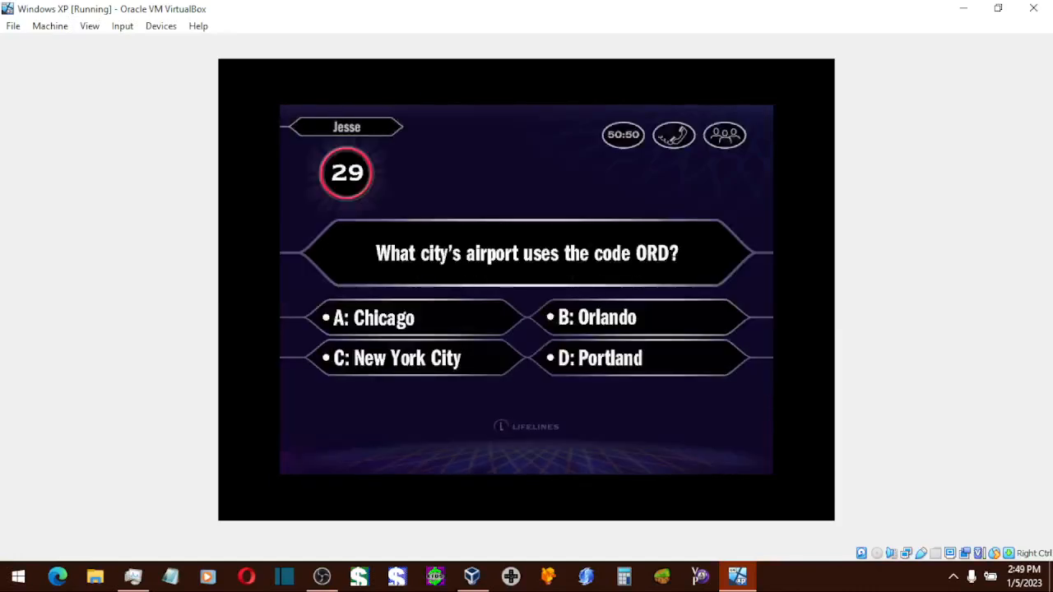
# - Lock in A: Chicago as the final answer for the ORD airport code question
pyautogui.click(412, 318)
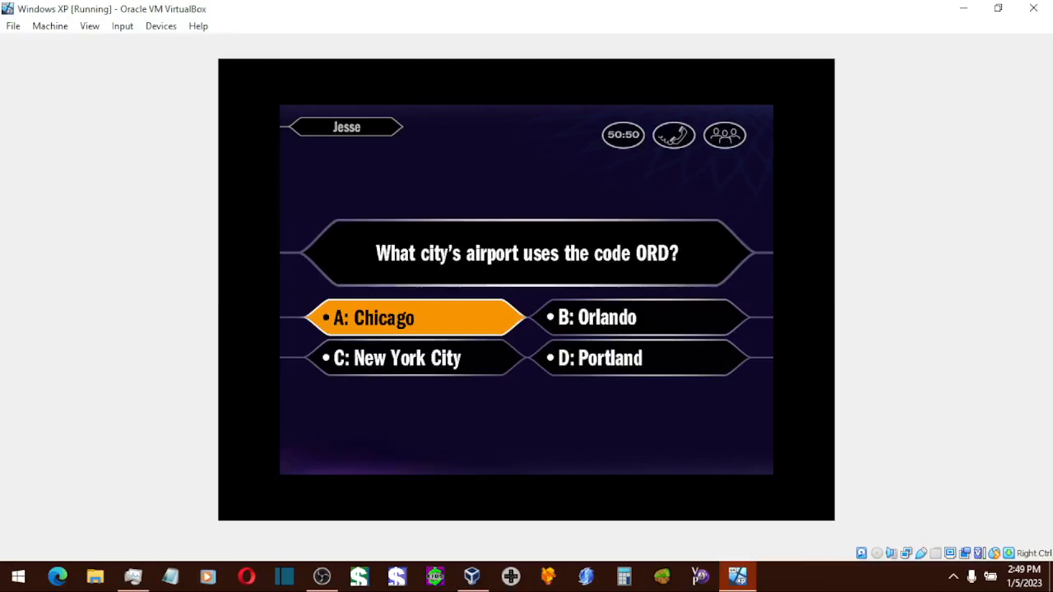
pyautogui.click(414, 317)
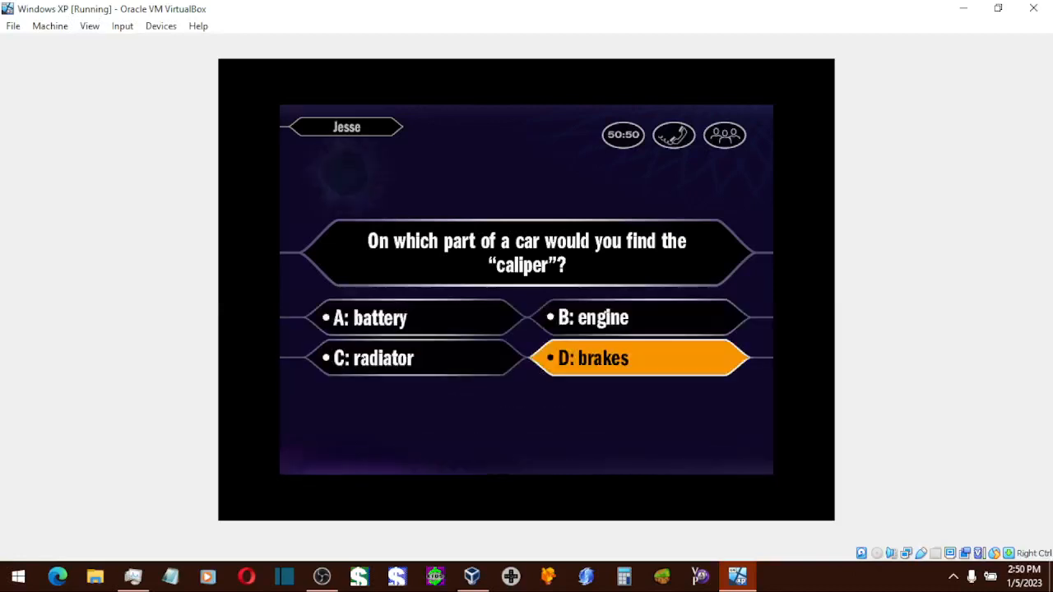
# - Lock in D: brakes as the final answer for the car caliper question
pyautogui.click(640, 357)
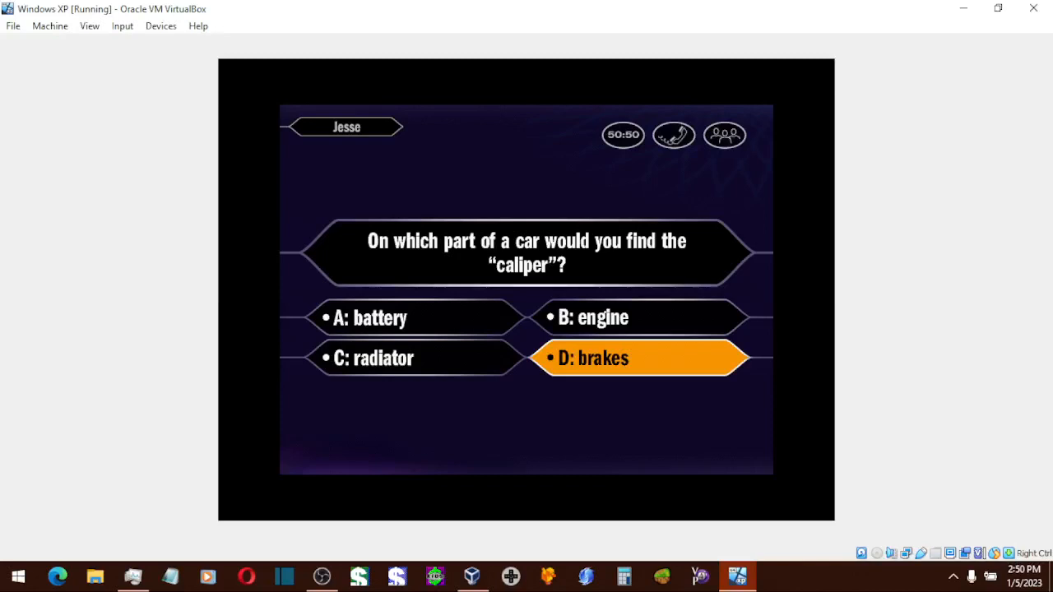
pyautogui.click(640, 359)
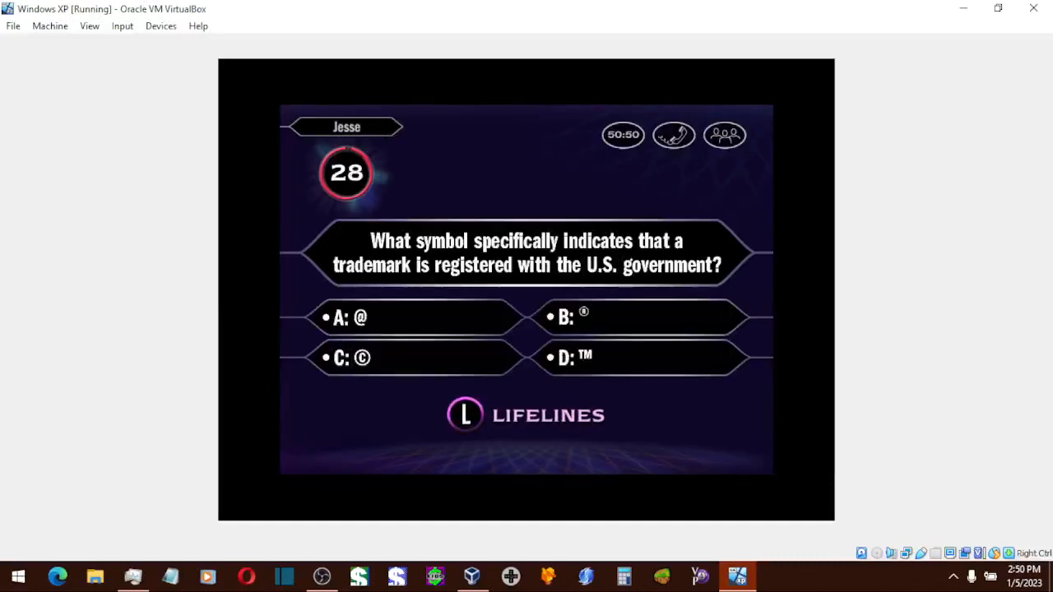
# - Lock in B, the ® symbol, for the registered trademark question
pyautogui.click(638, 318)
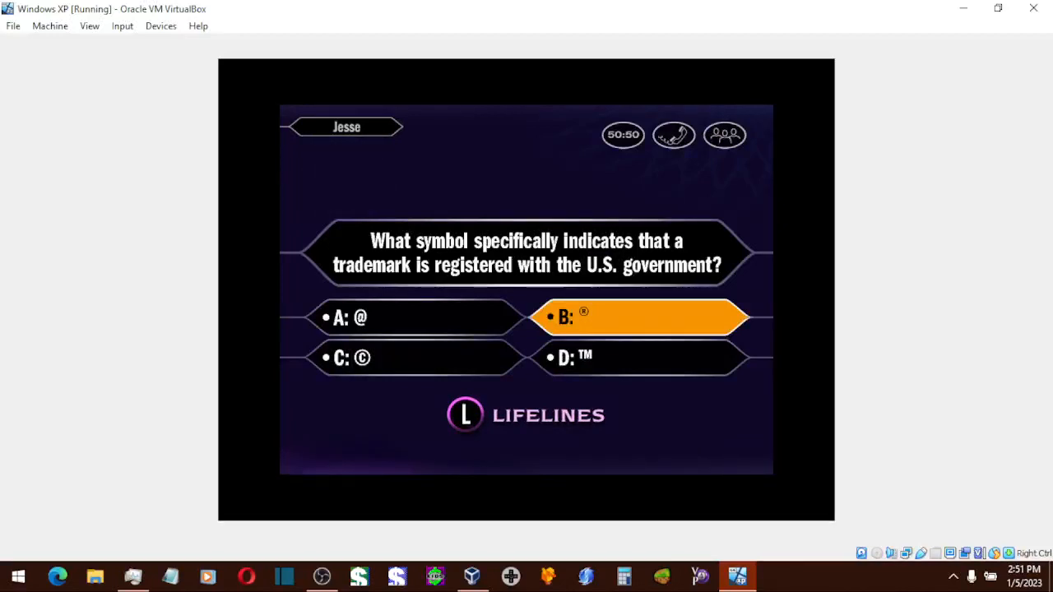
pyautogui.click(639, 316)
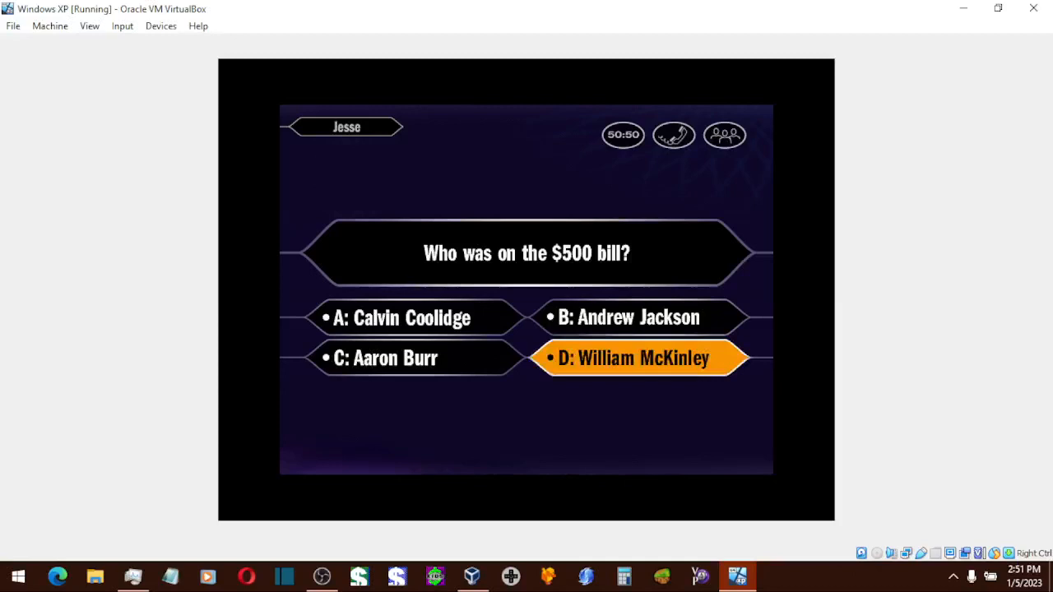
# - Lock in D: William McKinley for the $500 bill question
pyautogui.click(634, 357)
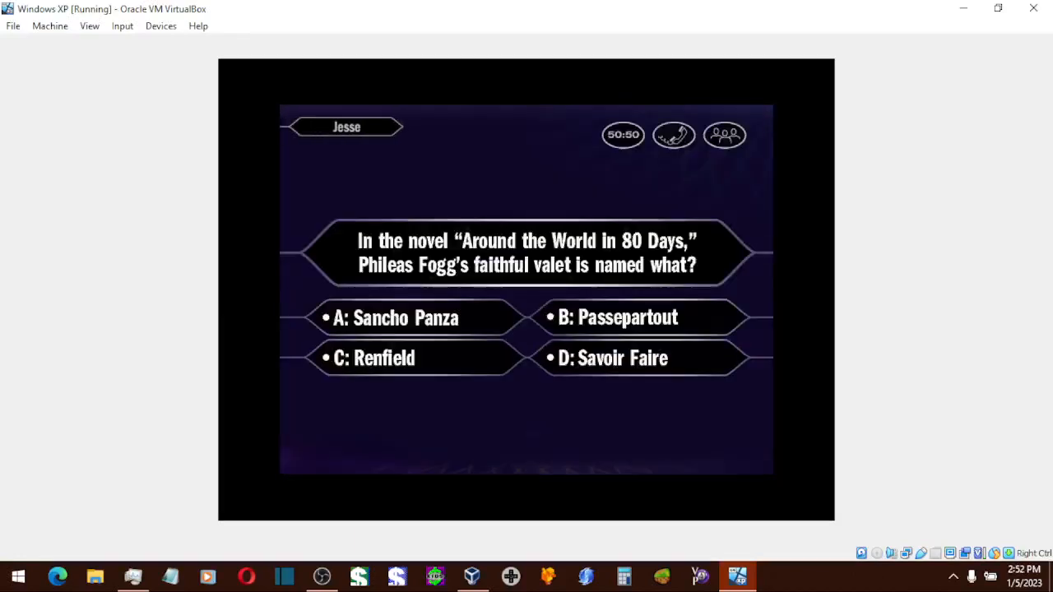
# - Lock in B: Passepartout for the Around the World in 80 Days valet question and continue past the reveal
pyautogui.click(638, 318)
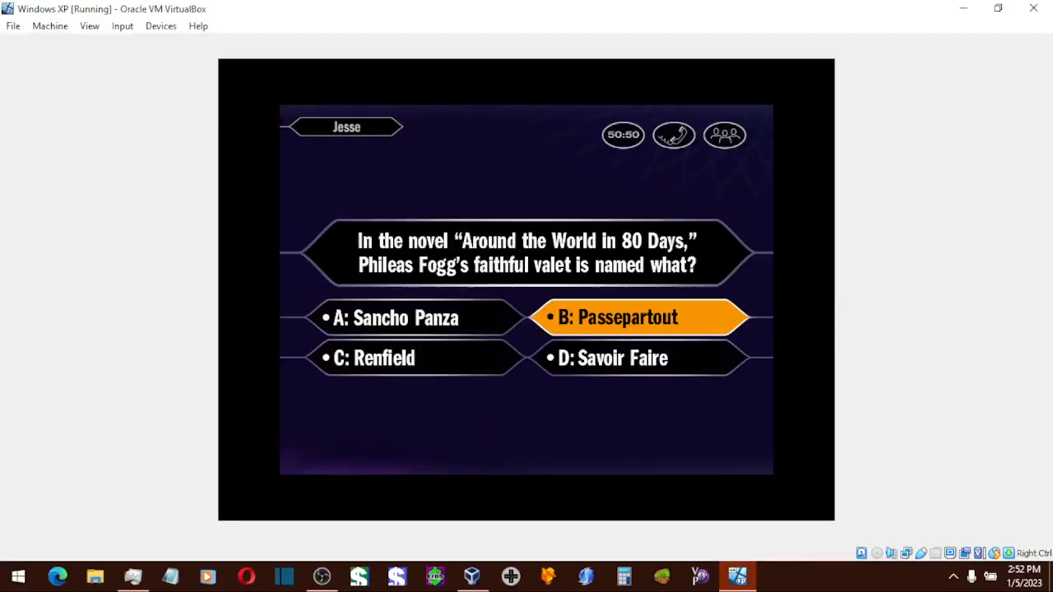
pyautogui.click(639, 317)
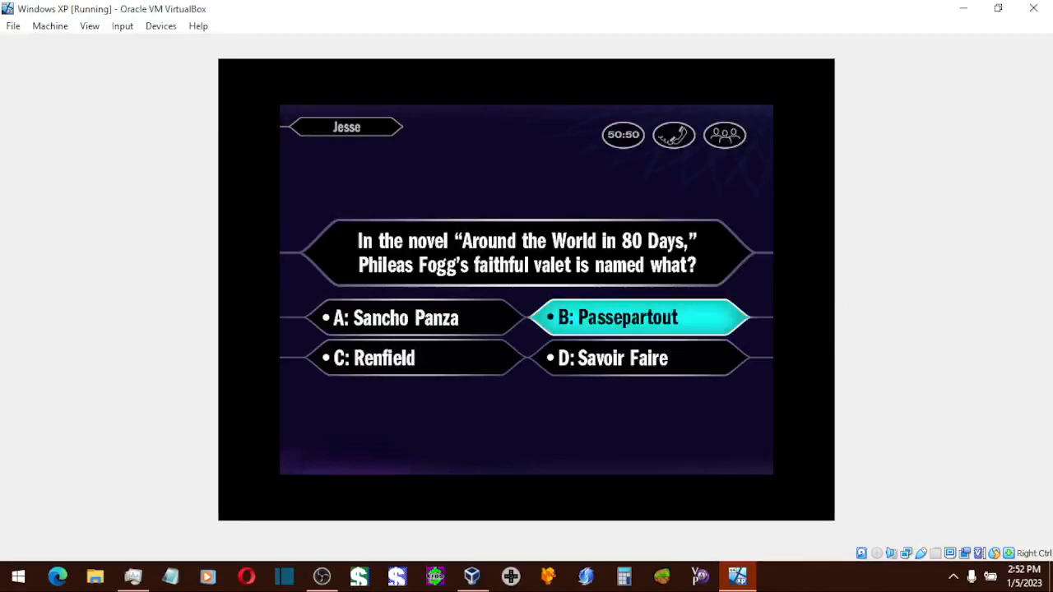
pyautogui.click(638, 318)
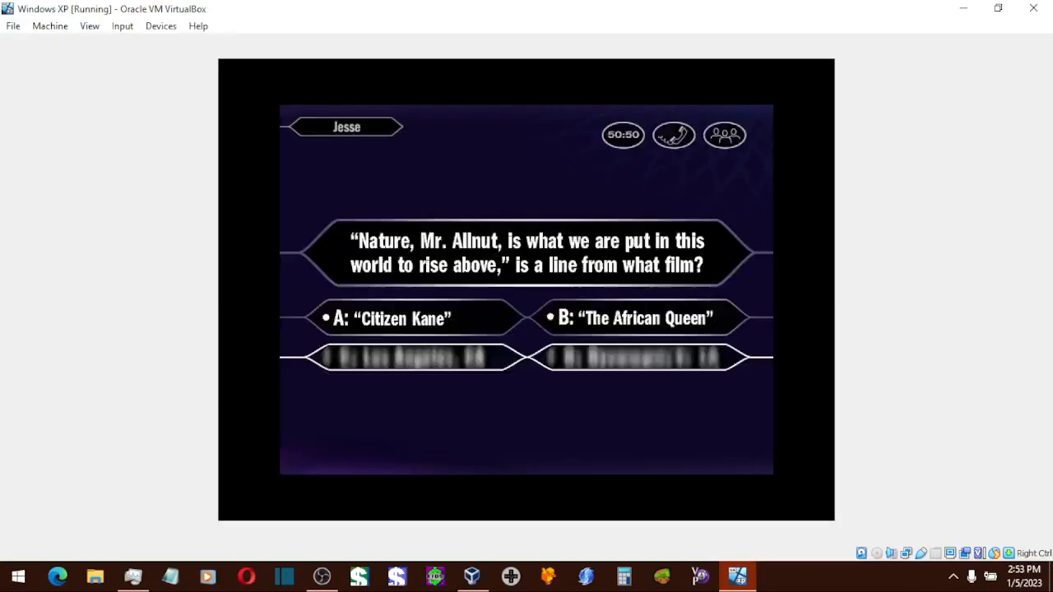
# - Lock in B: "The African Queen" as the film for the Mr. Allnut quote
pyautogui.click(634, 317)
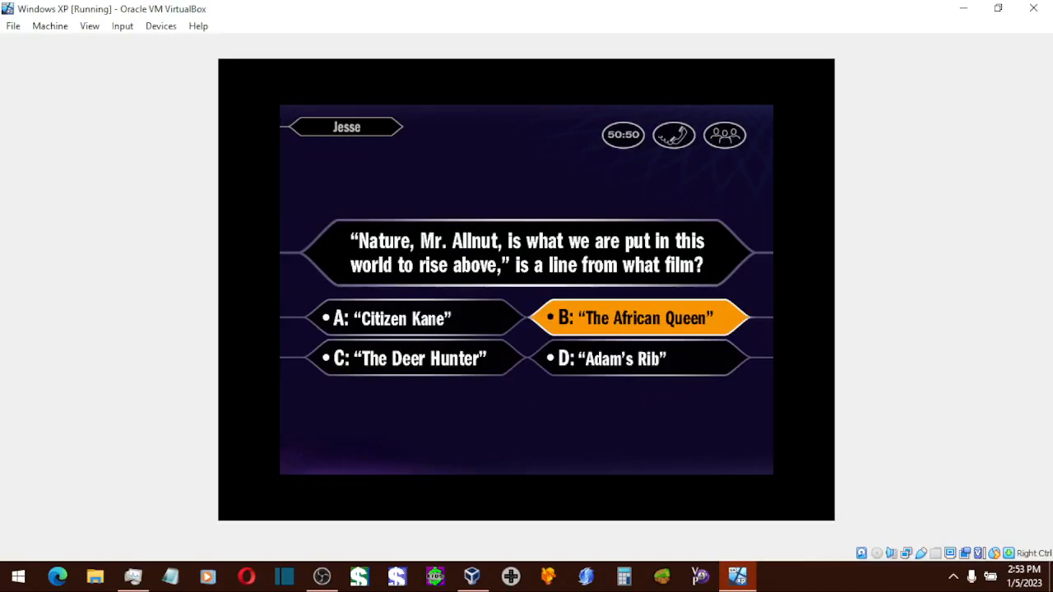
pyautogui.click(635, 317)
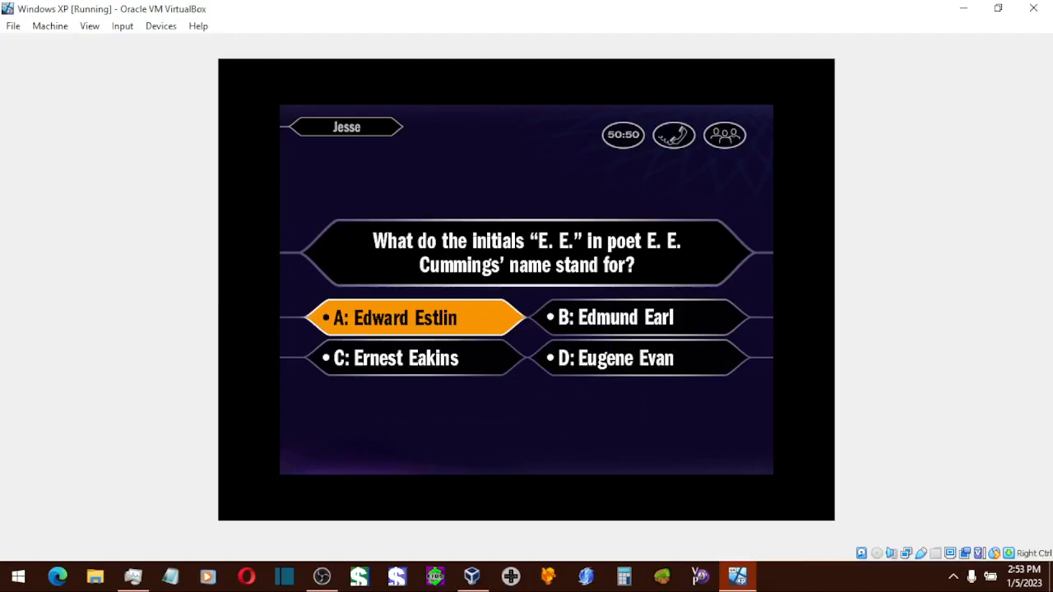
# - Lock in A: Edward Estlin for the E. E. Cummings question
pyautogui.click(395, 318)
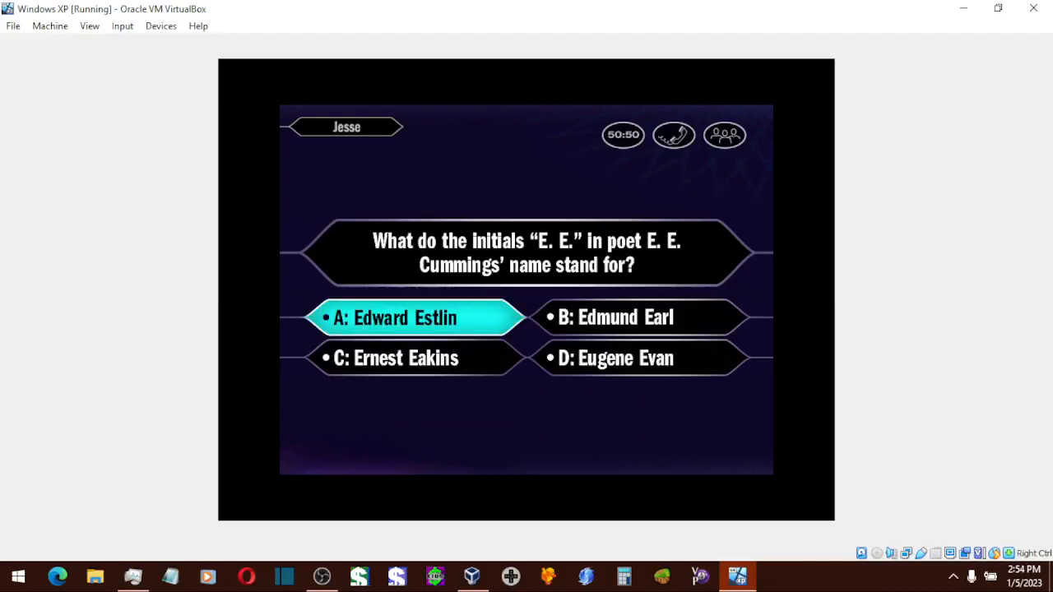